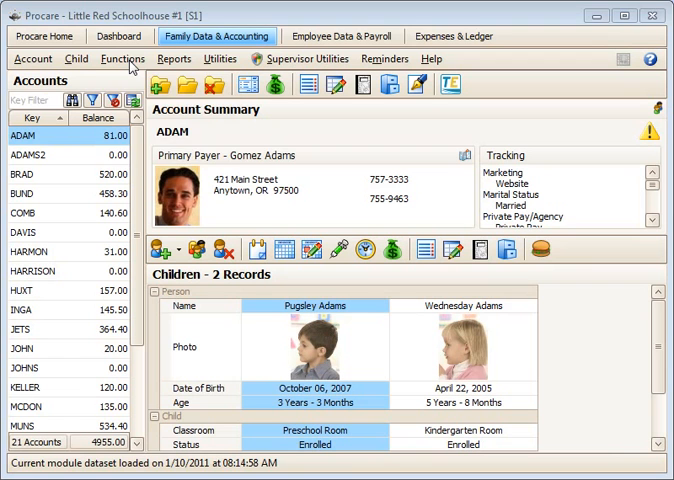
Show the Message History window via Functions > Attendance Tracker > Messages
left_click(122, 58)
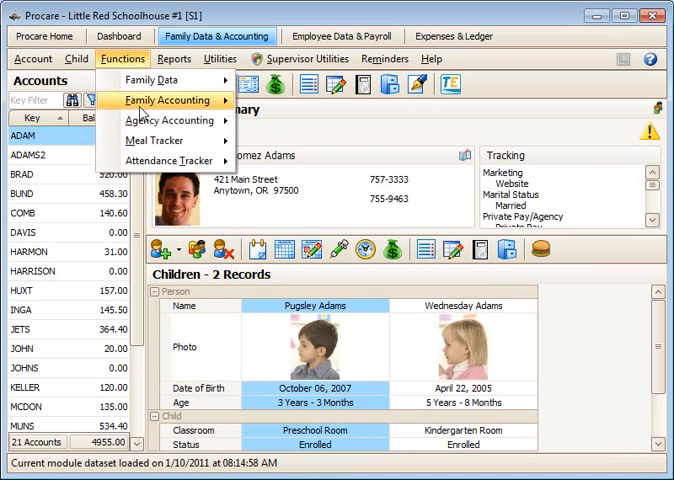
mouse_move(160, 160)
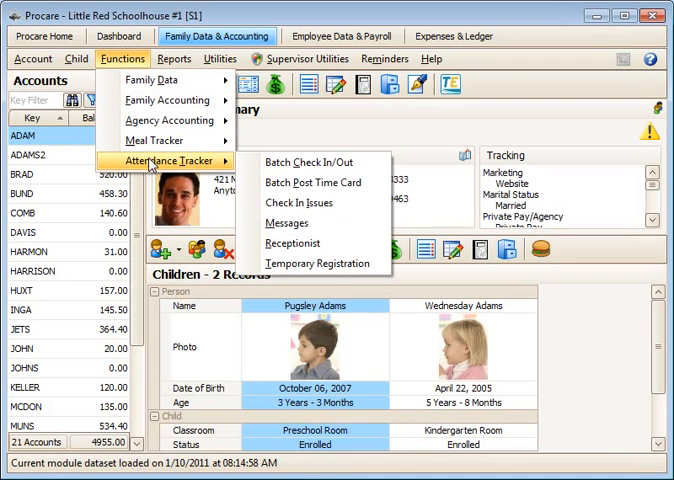
left_click(288, 224)
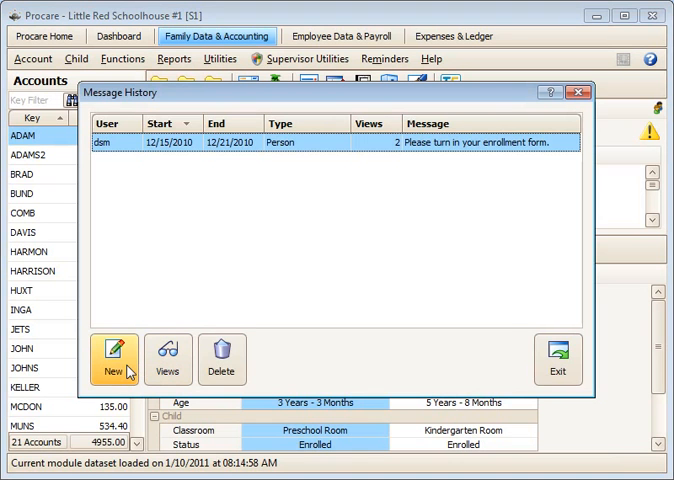
Start a new check-in message of the Current Balance type
left_click(114, 356)
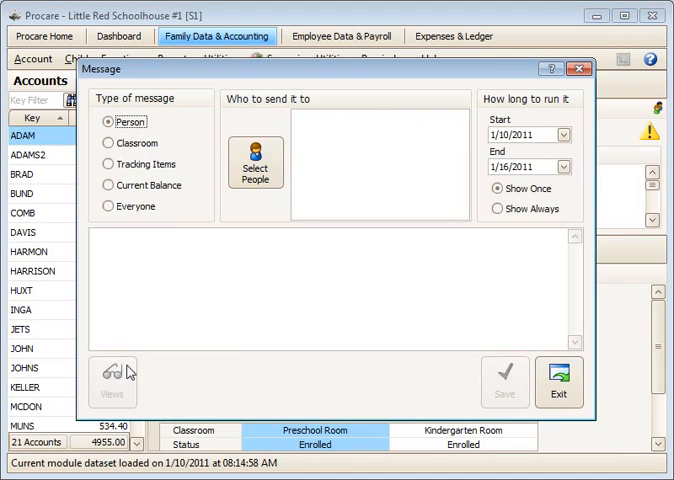
left_click(104, 184)
type("50")
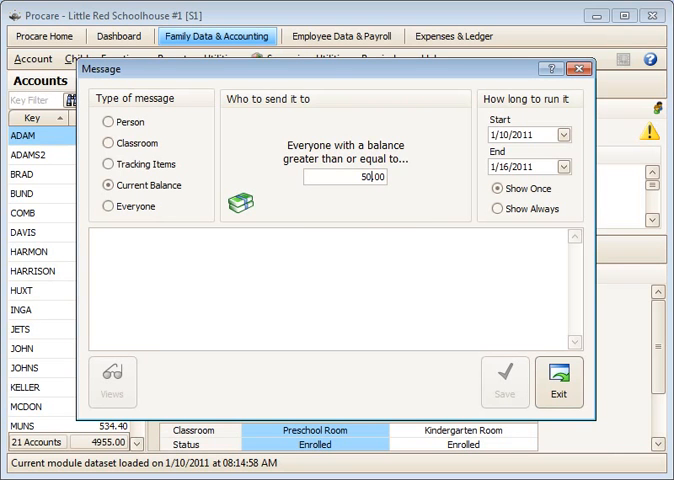
Enter the message text "Please pay your current balance promptly. Thank you!"
left_click(312, 252)
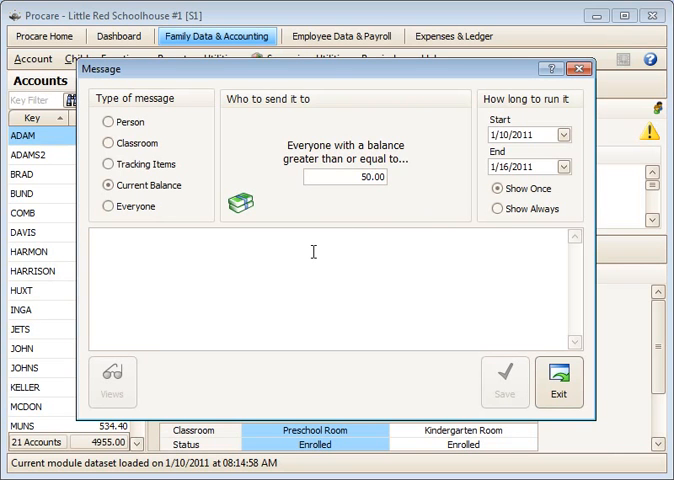
type("P")
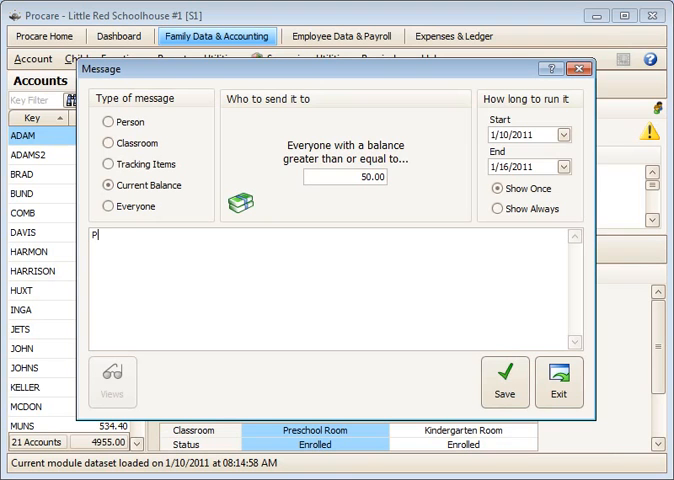
type("lease pay")
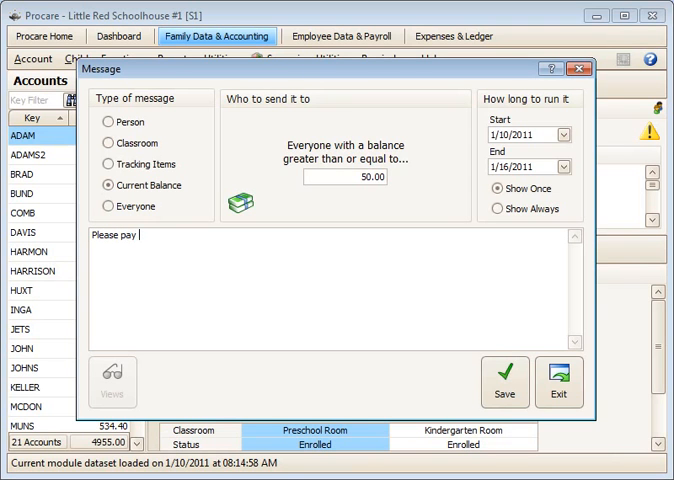
type("your cur")
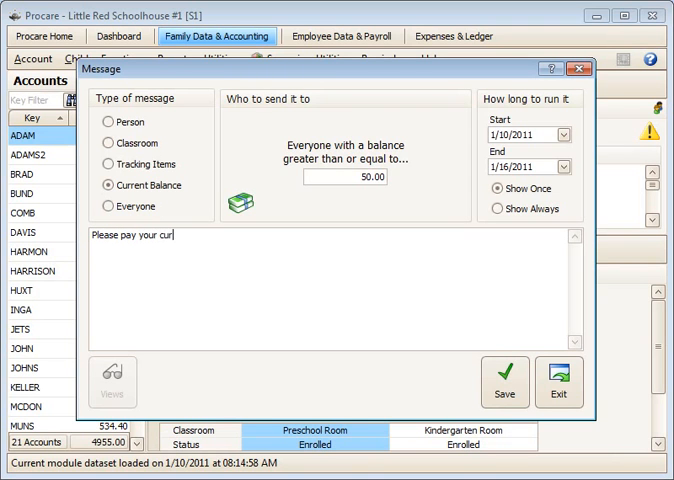
type("rent balanc")
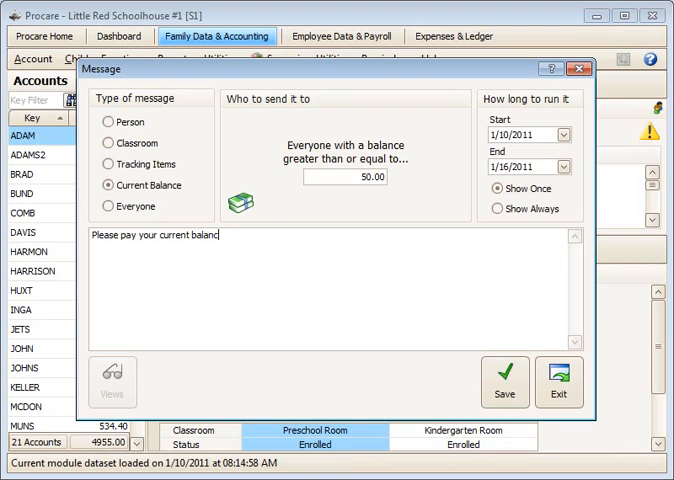
type("promptly. T")
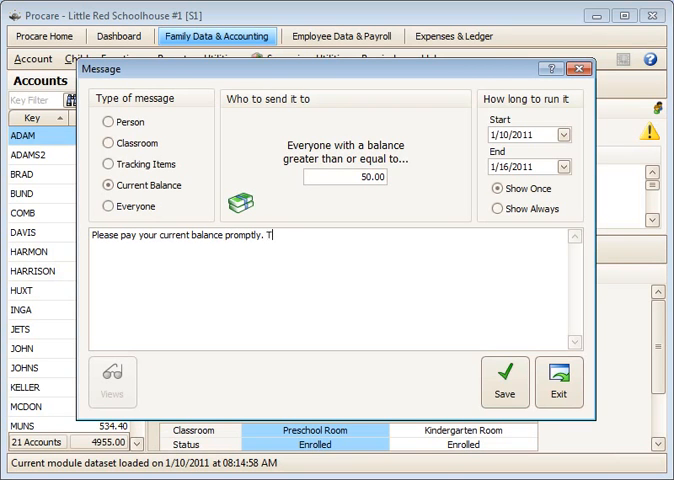
type("hank you")
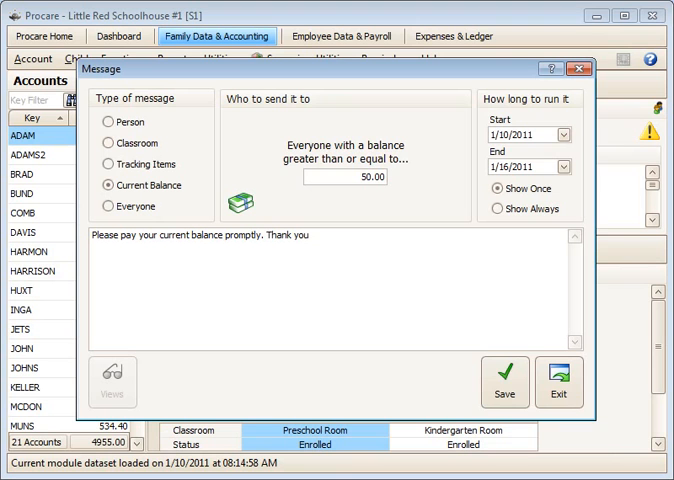
type("!")
type("20")
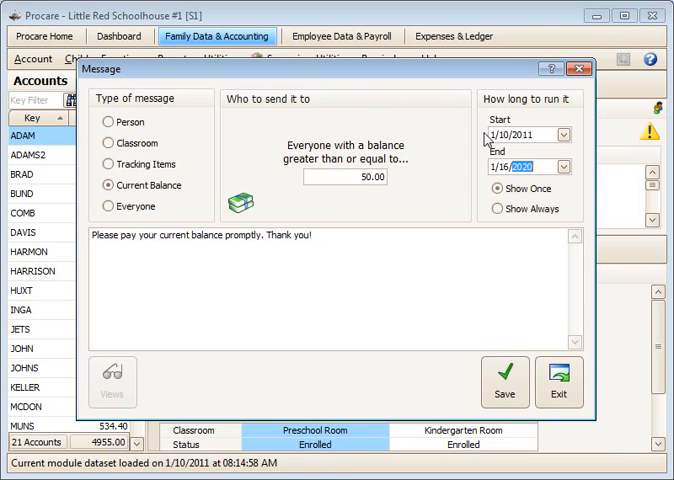
mouse_move(452, 140)
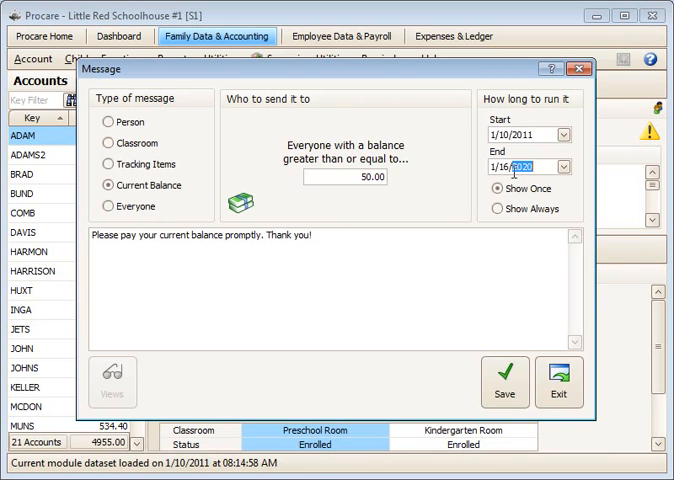
Set the message to Show Always and save it to the history
left_click(500, 208)
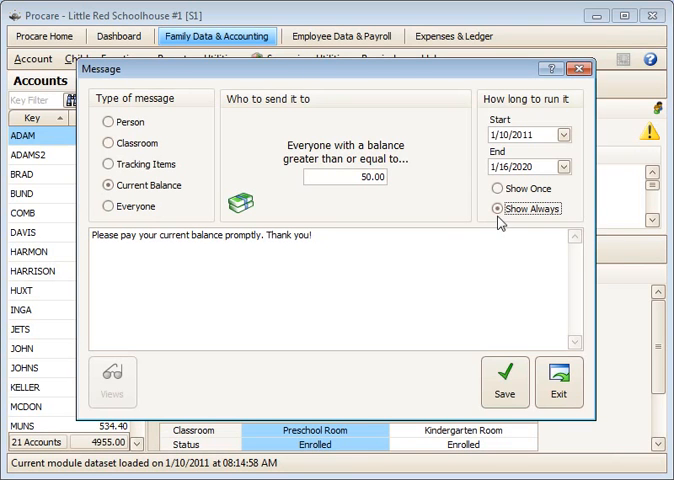
mouse_move(532, 224)
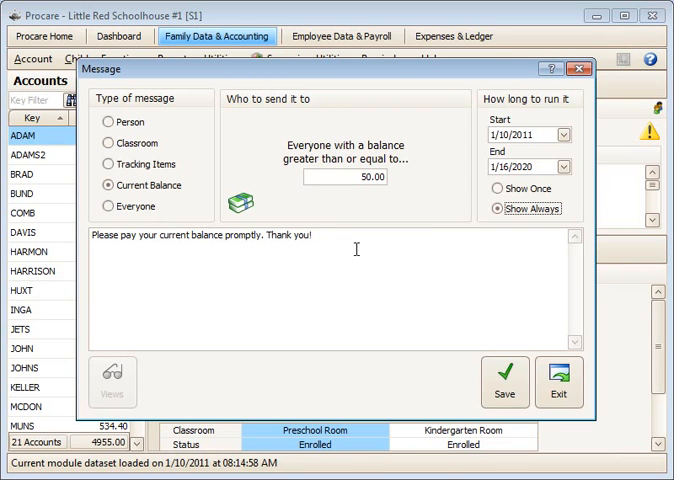
left_click(504, 380)
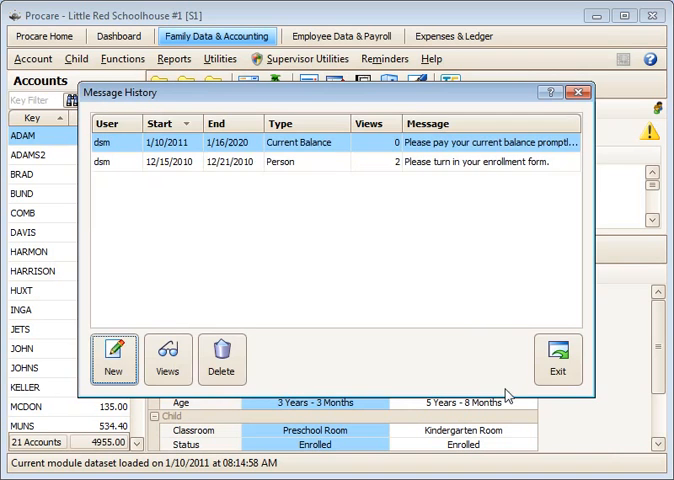